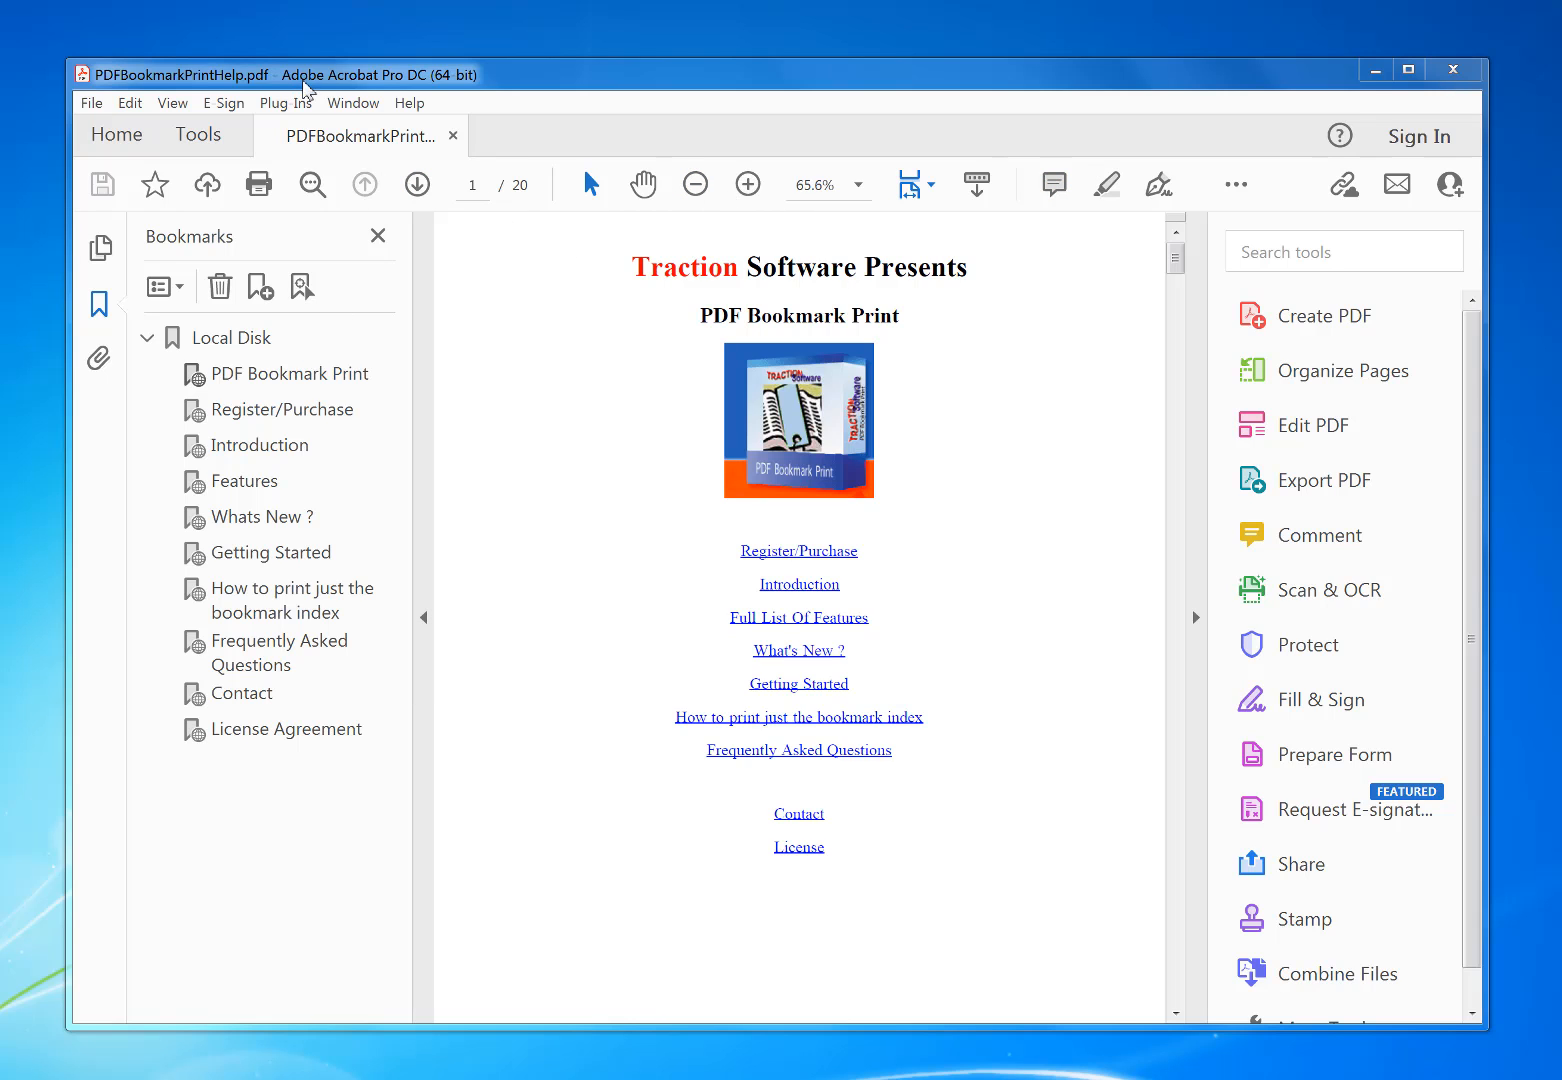
pyautogui.moveTo(386, 96)
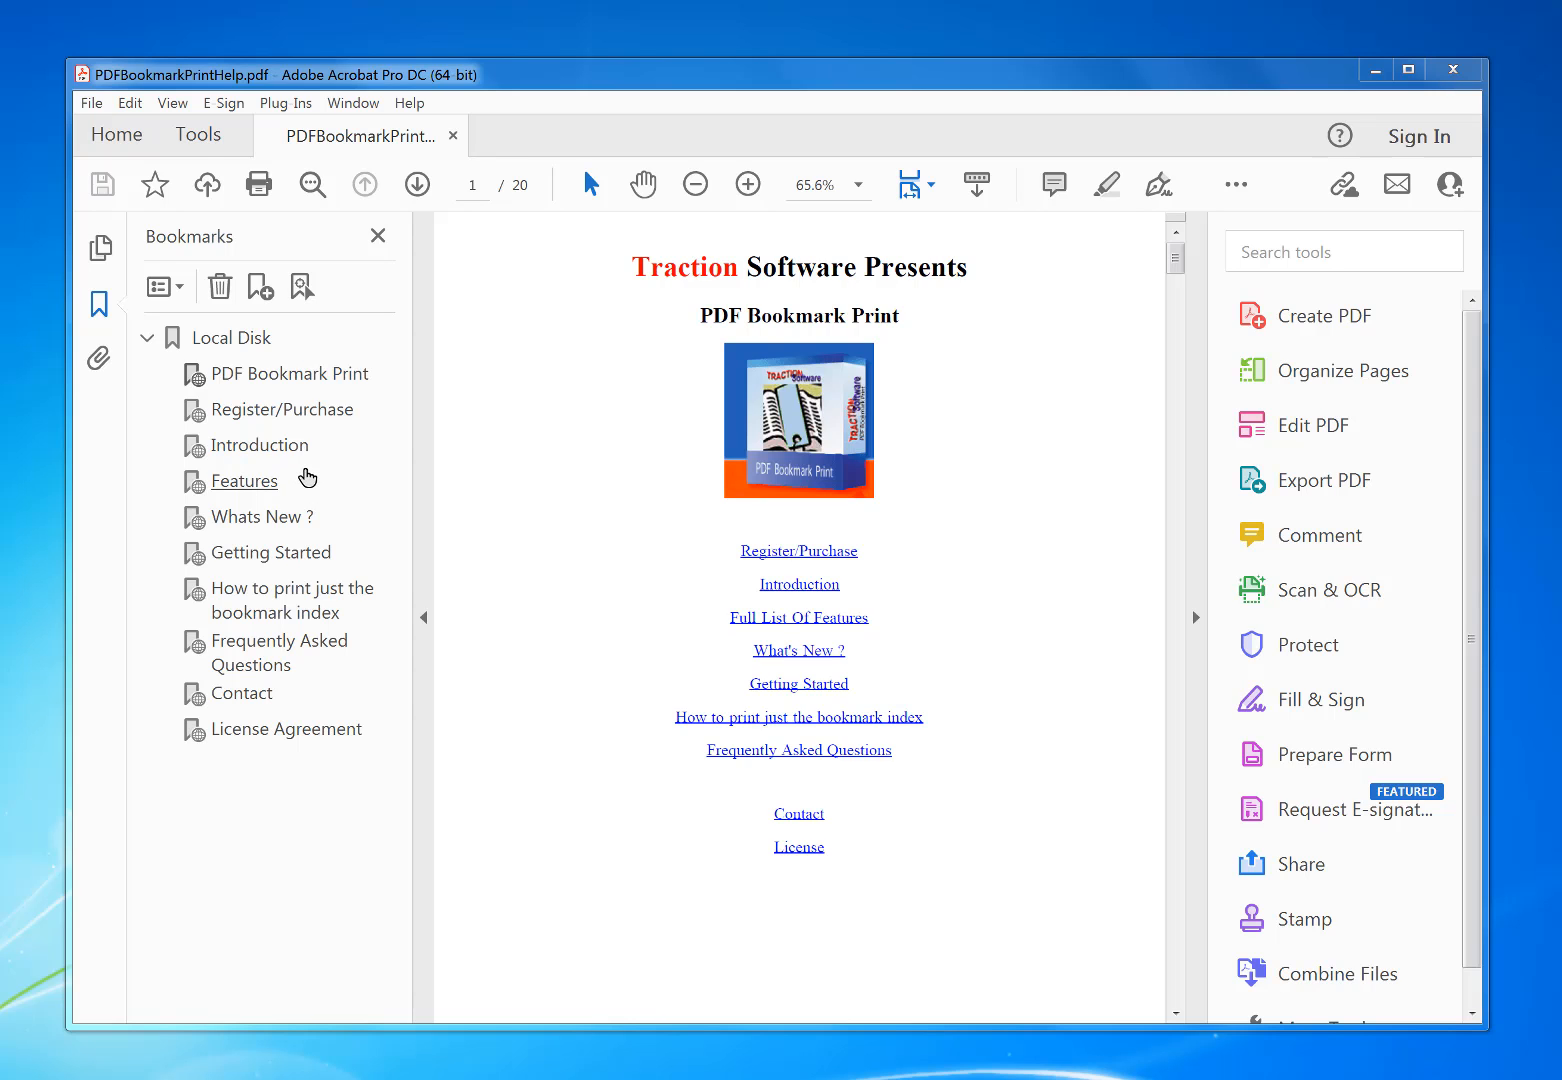
pyautogui.moveTo(450, 258)
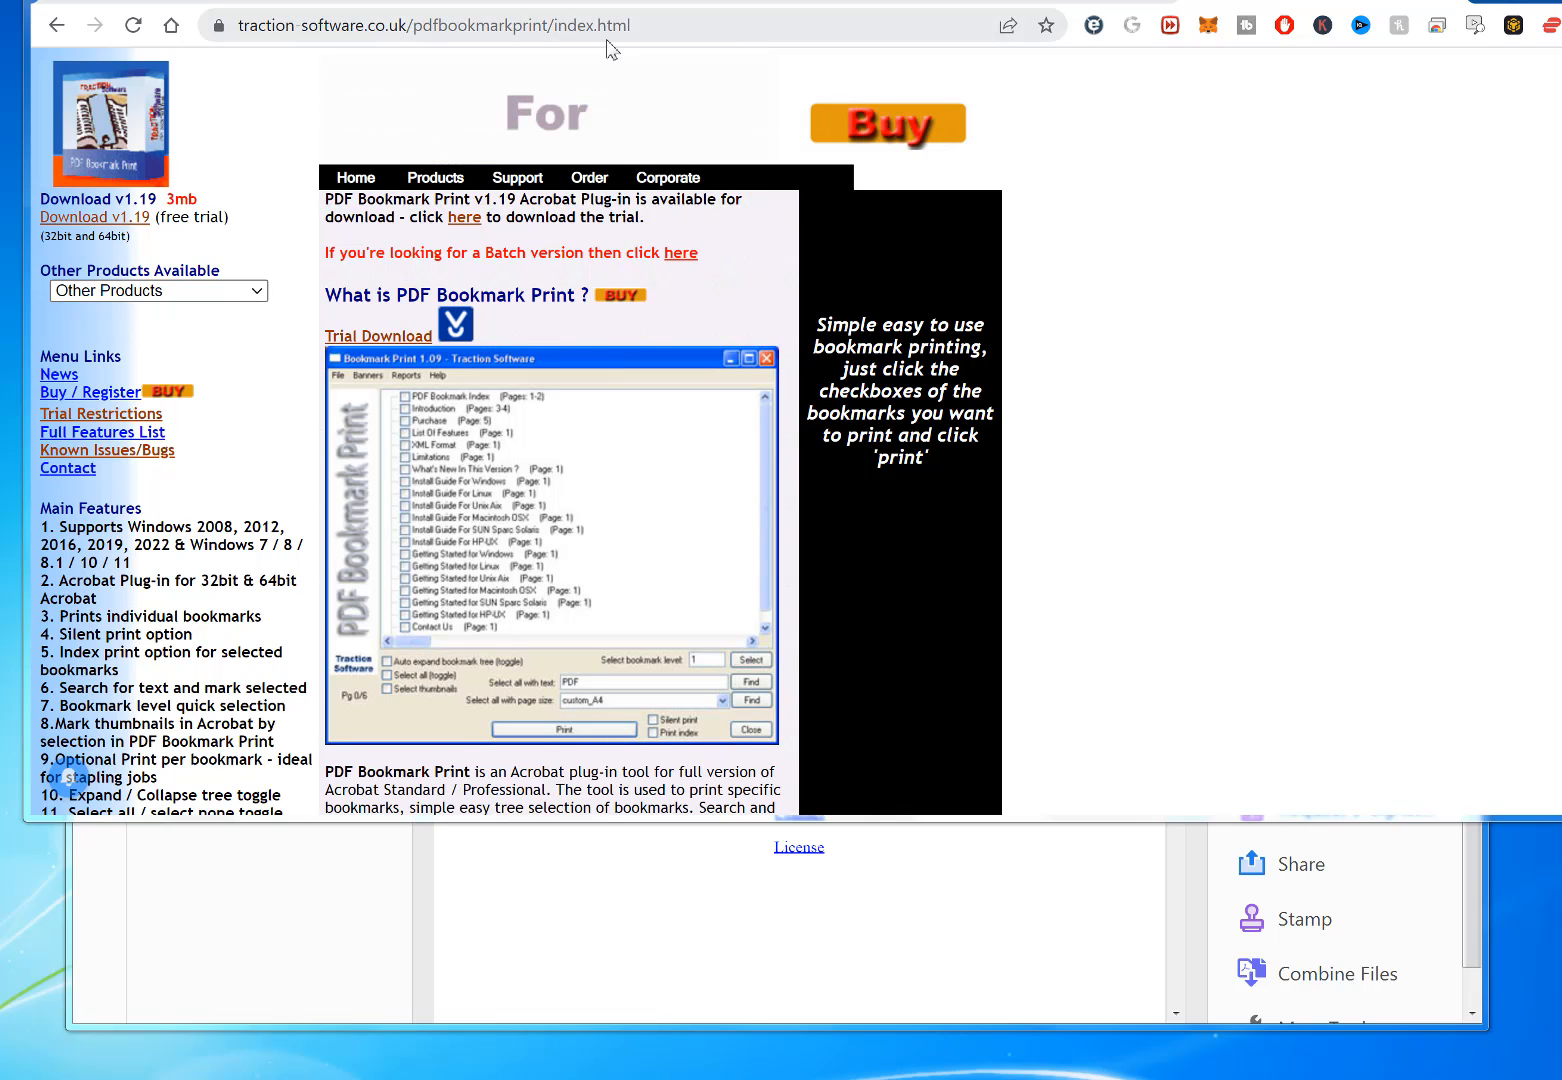
pyautogui.moveTo(96, 216)
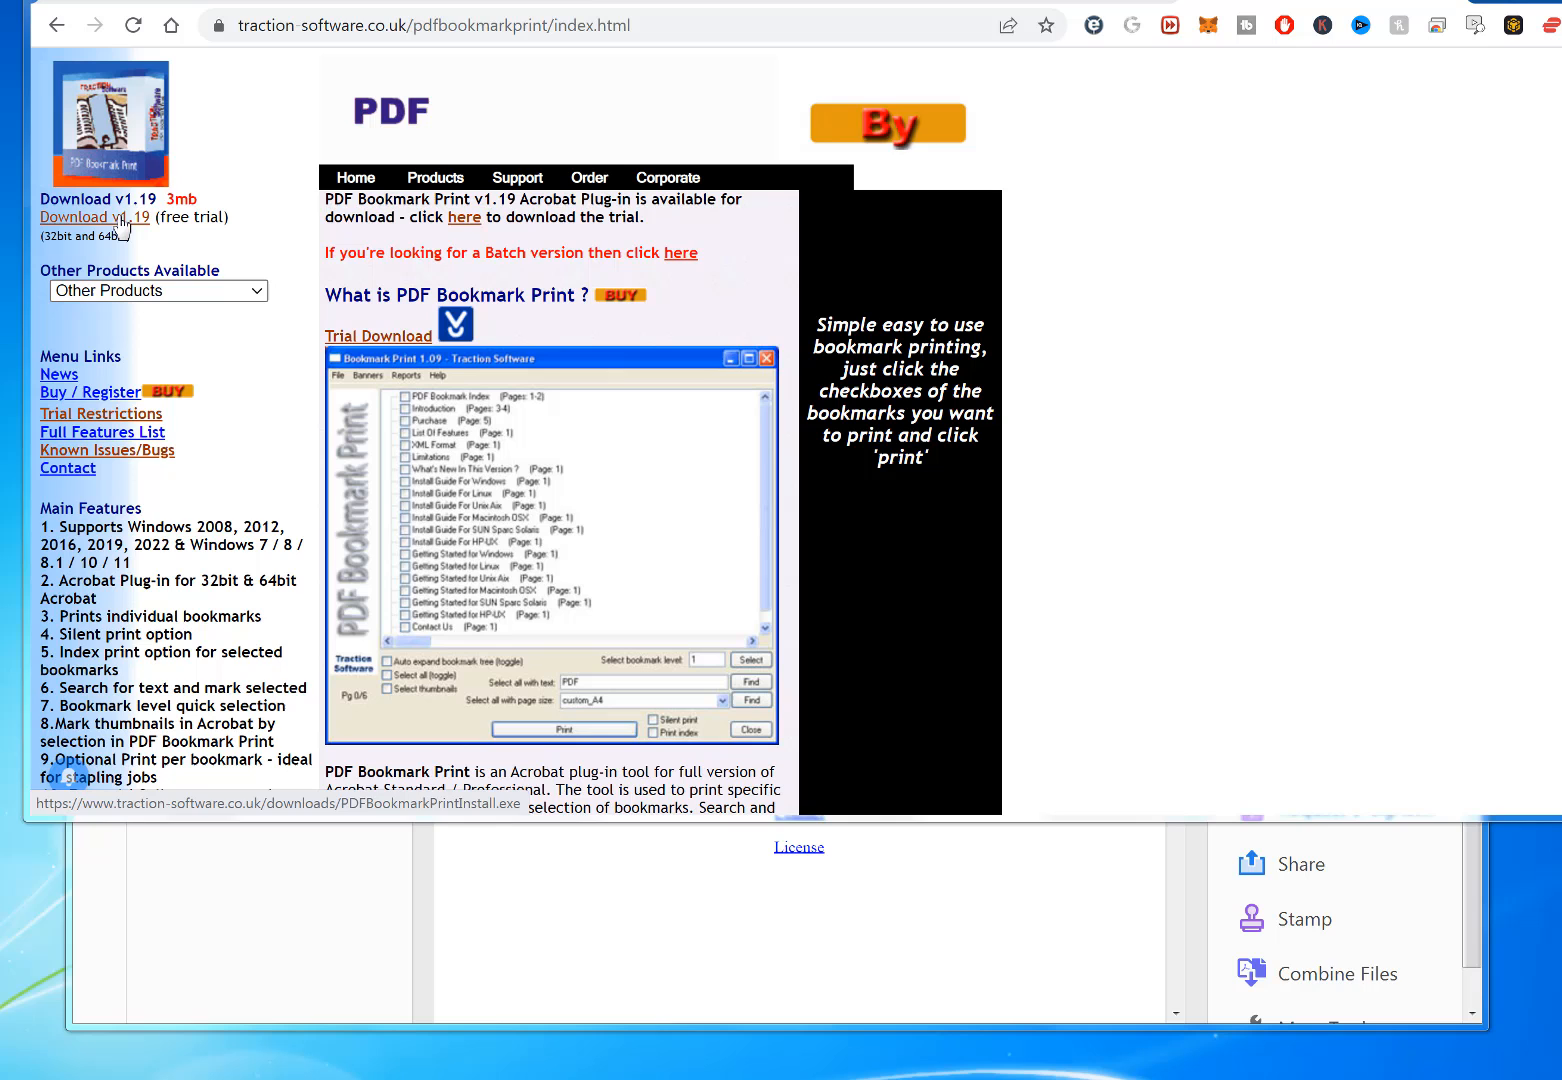
# Step: Download the PDF Bookmark Print v1.19 trial installer and run the .exe
pyautogui.click(94, 216)
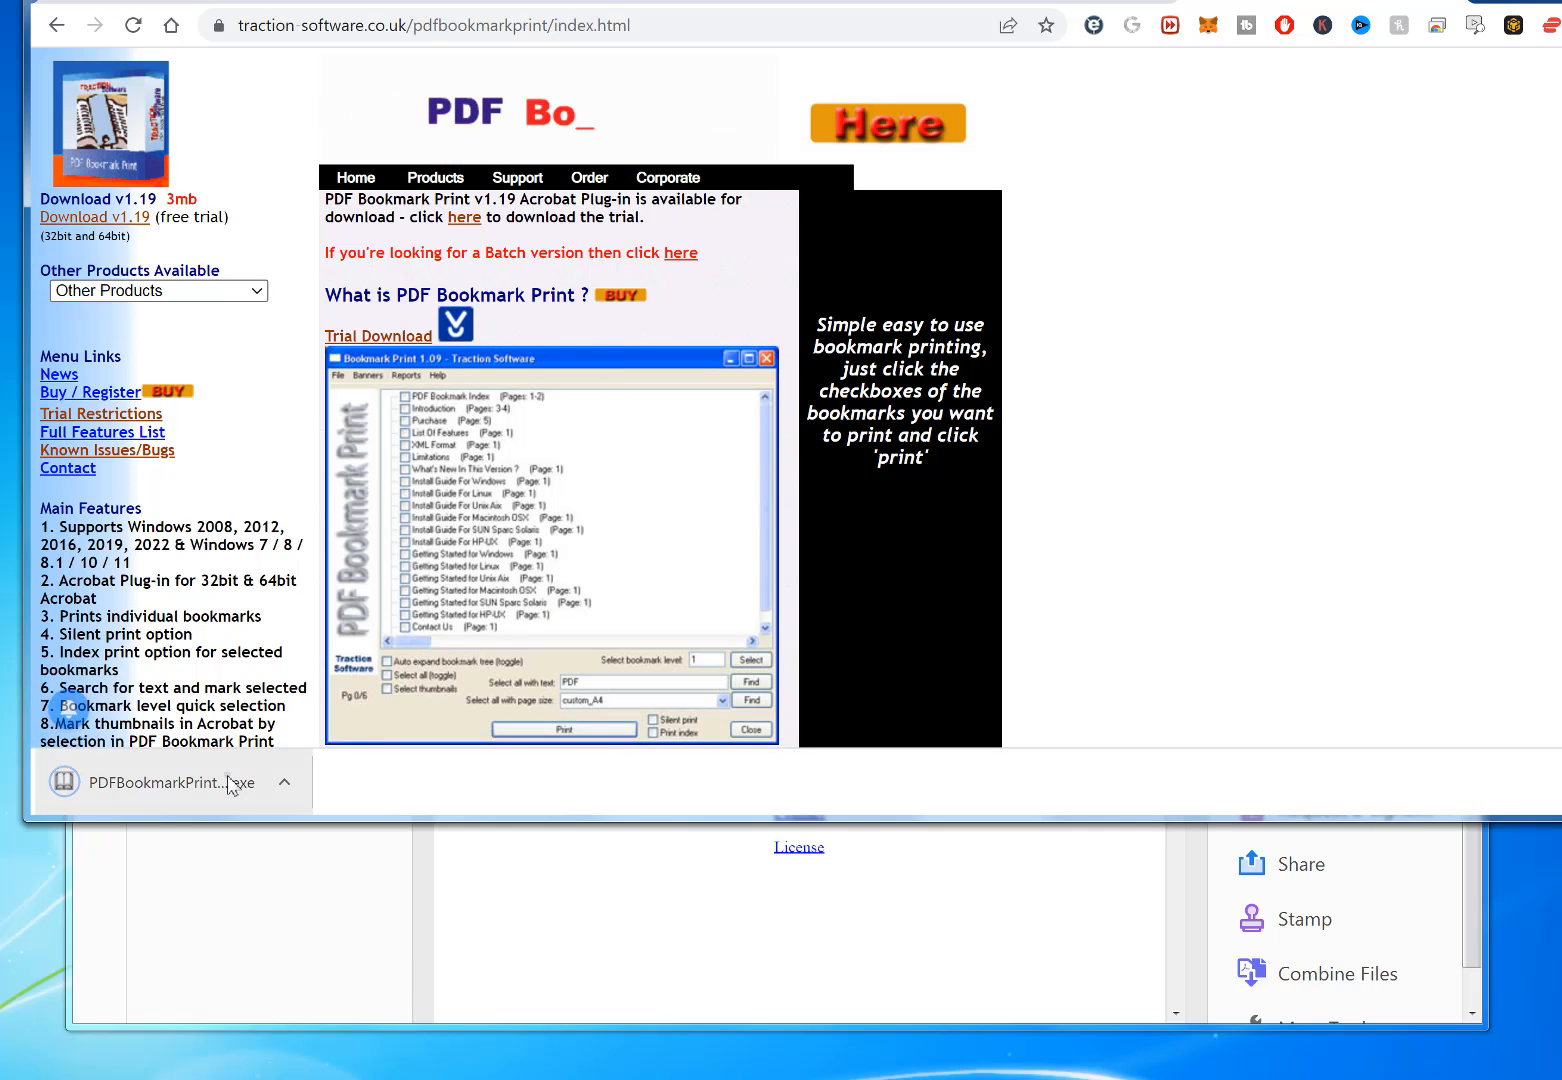
pyautogui.click(170, 782)
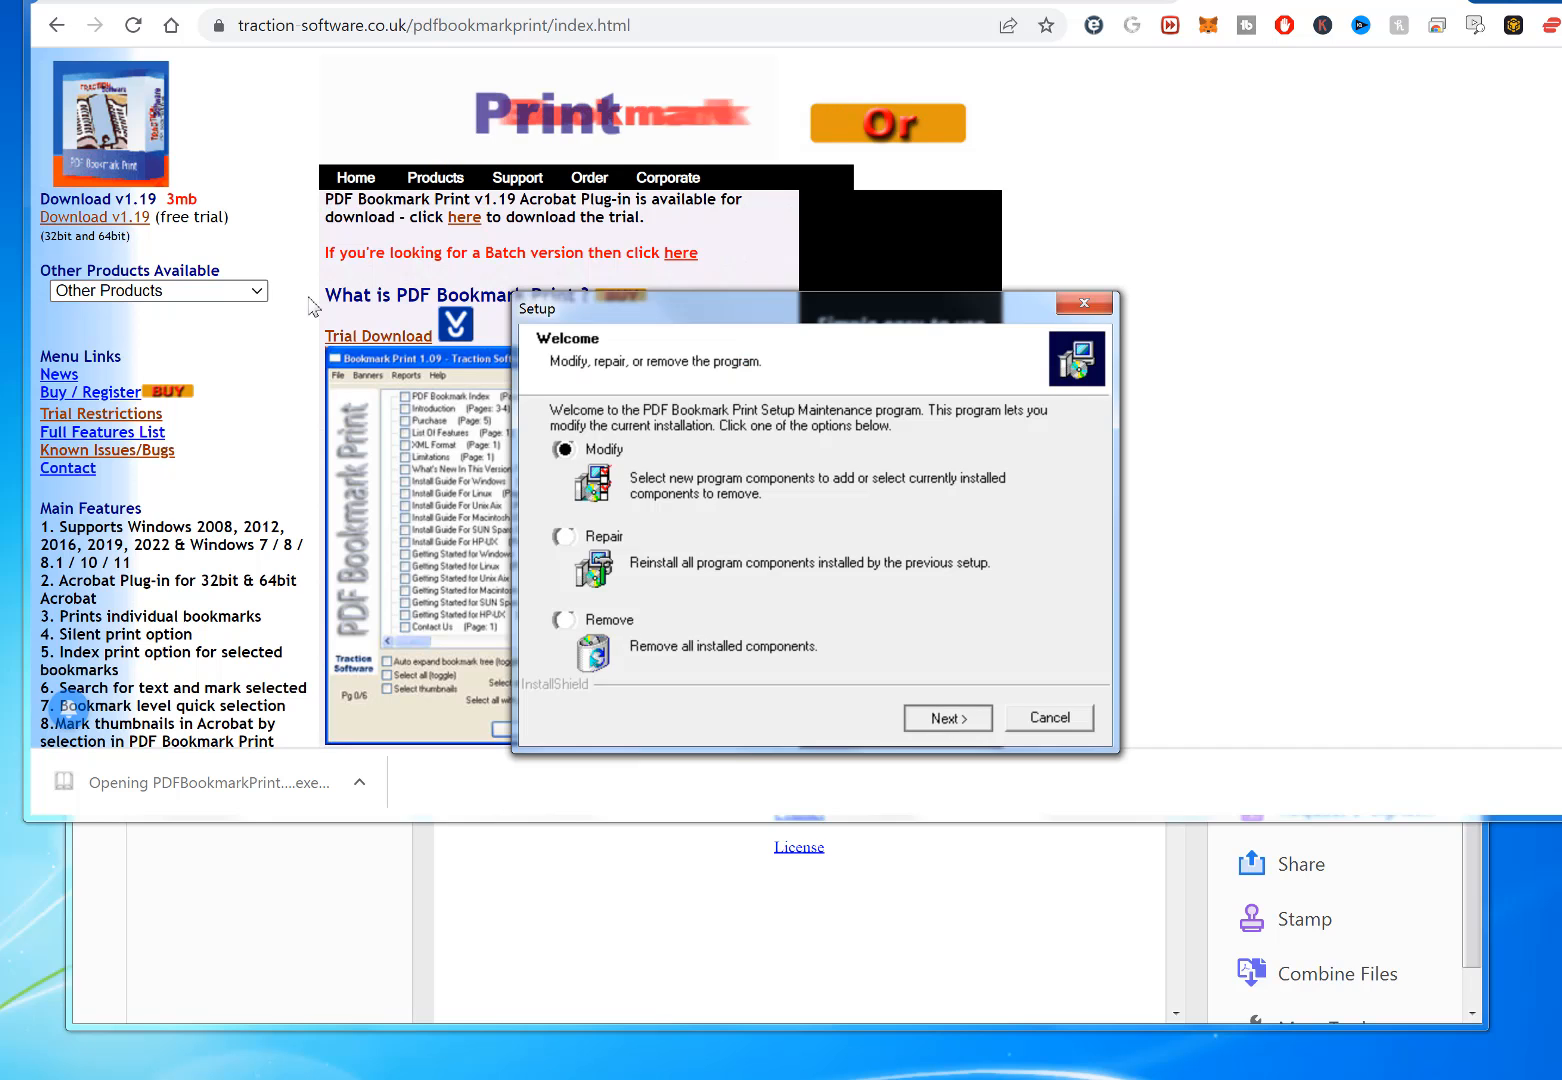
# Step: Complete the setup wizard with Modify chosen, through Product Registration to Finish
pyautogui.click(946, 718)
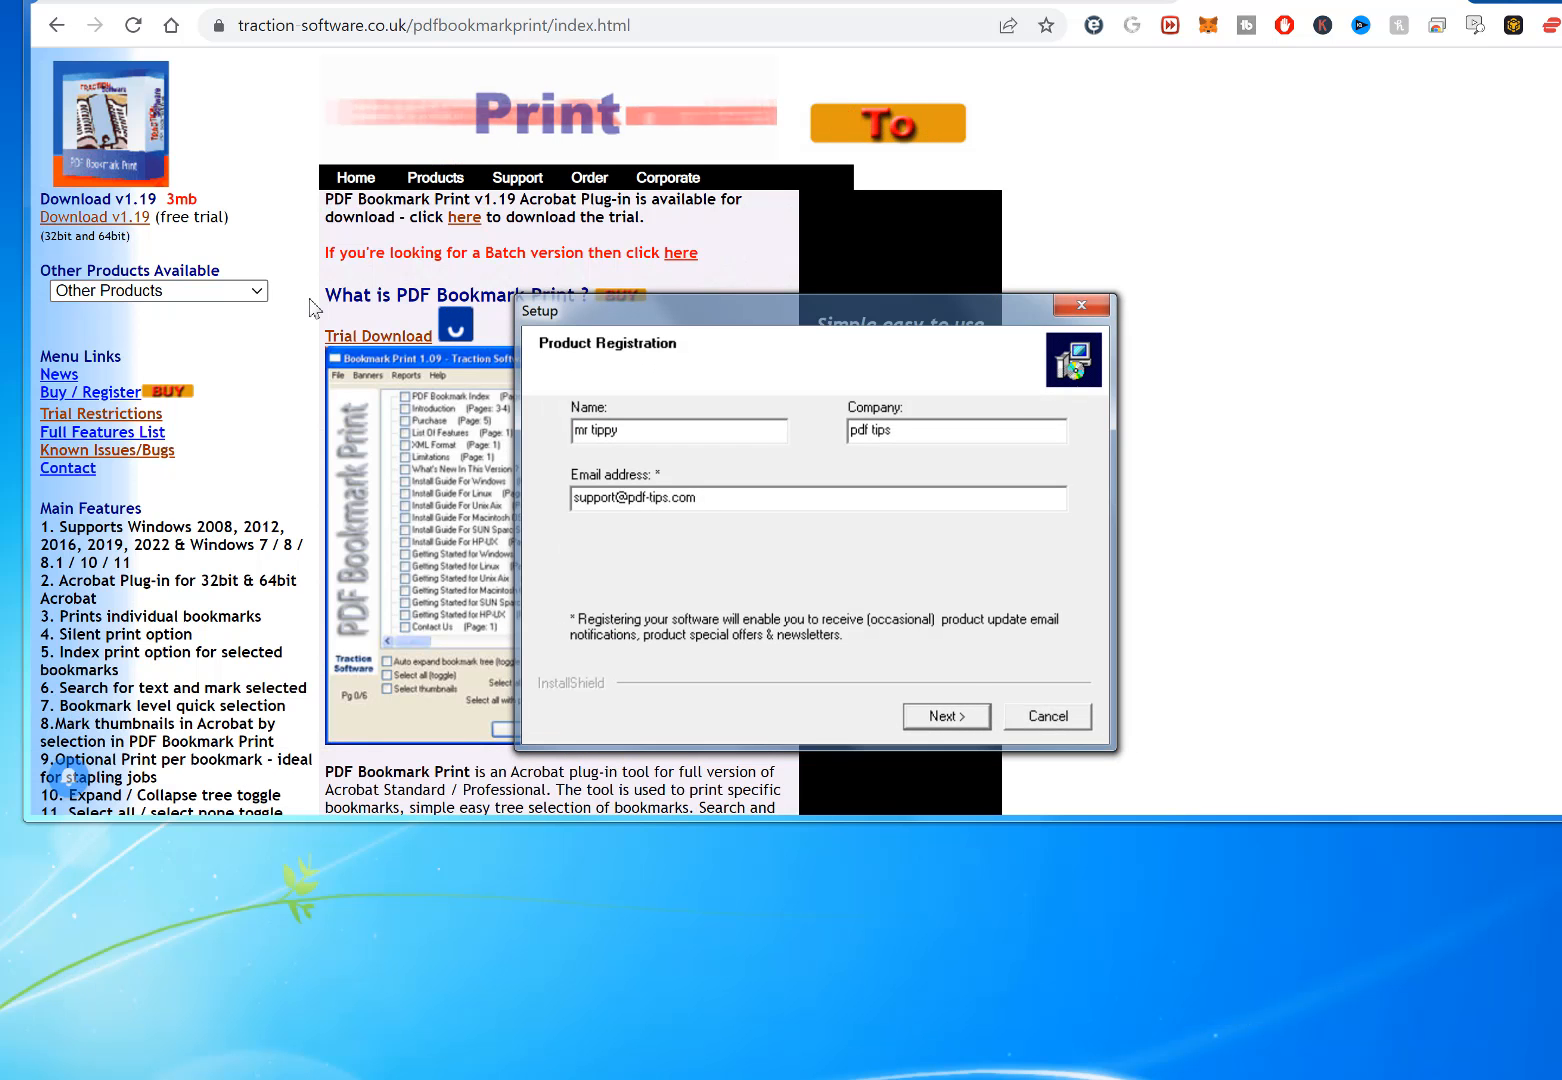
pyautogui.click(944, 716)
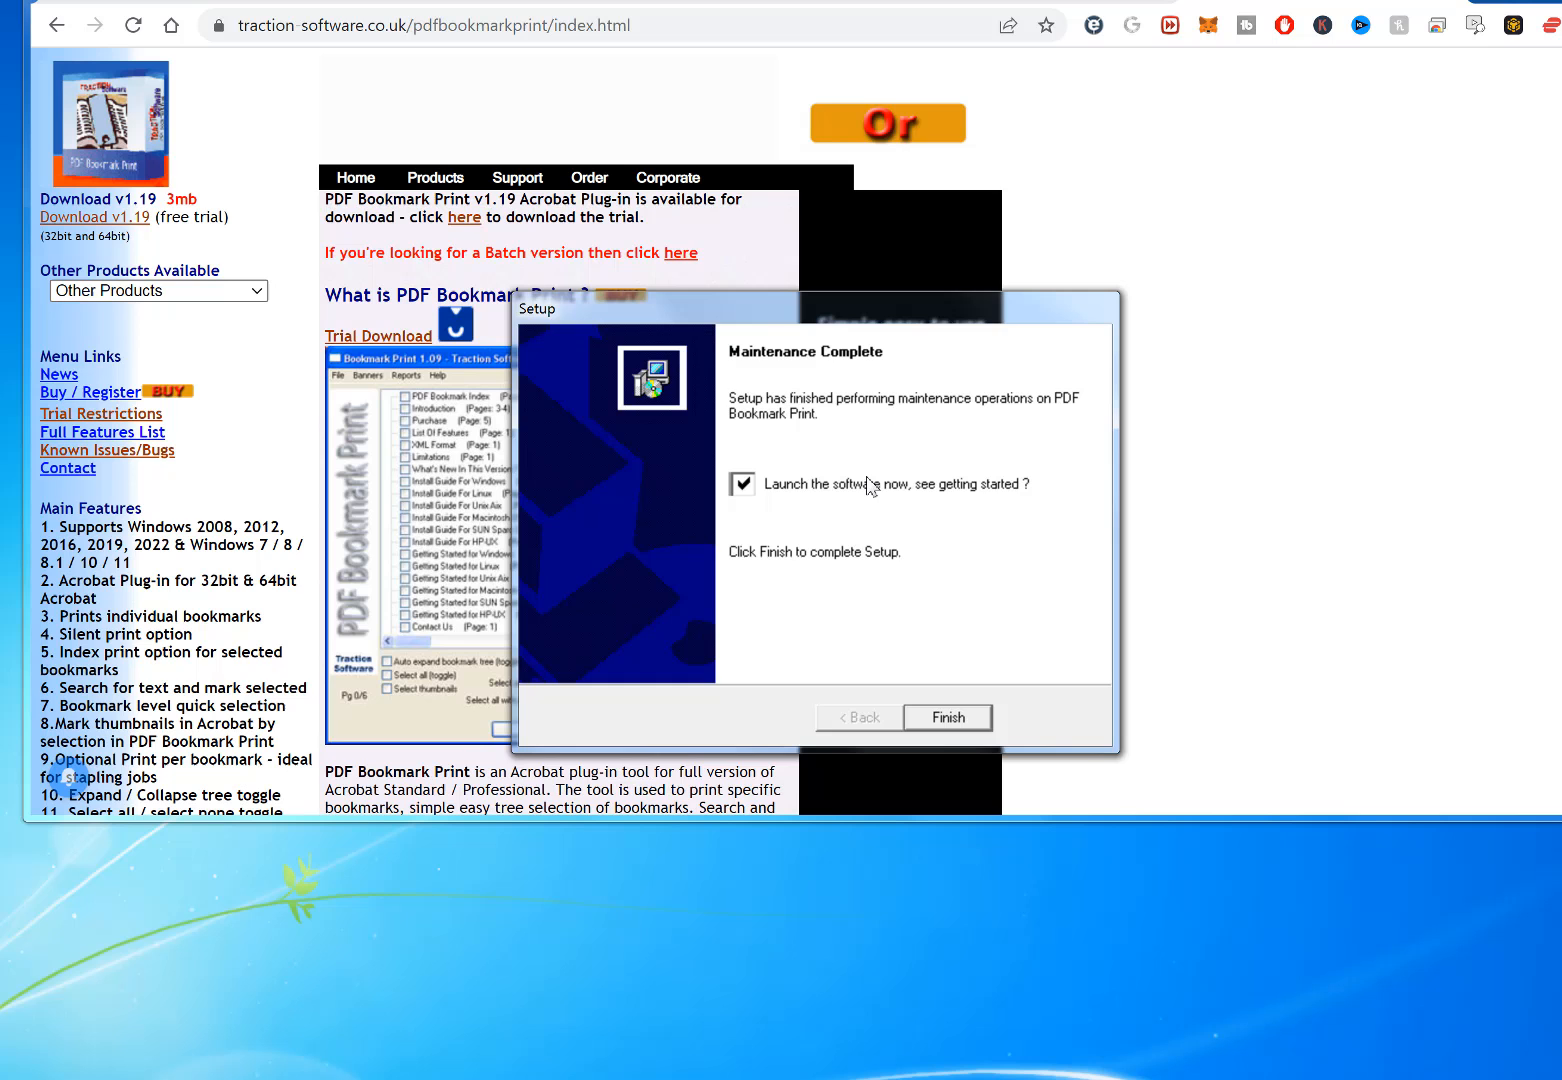
pyautogui.click(946, 716)
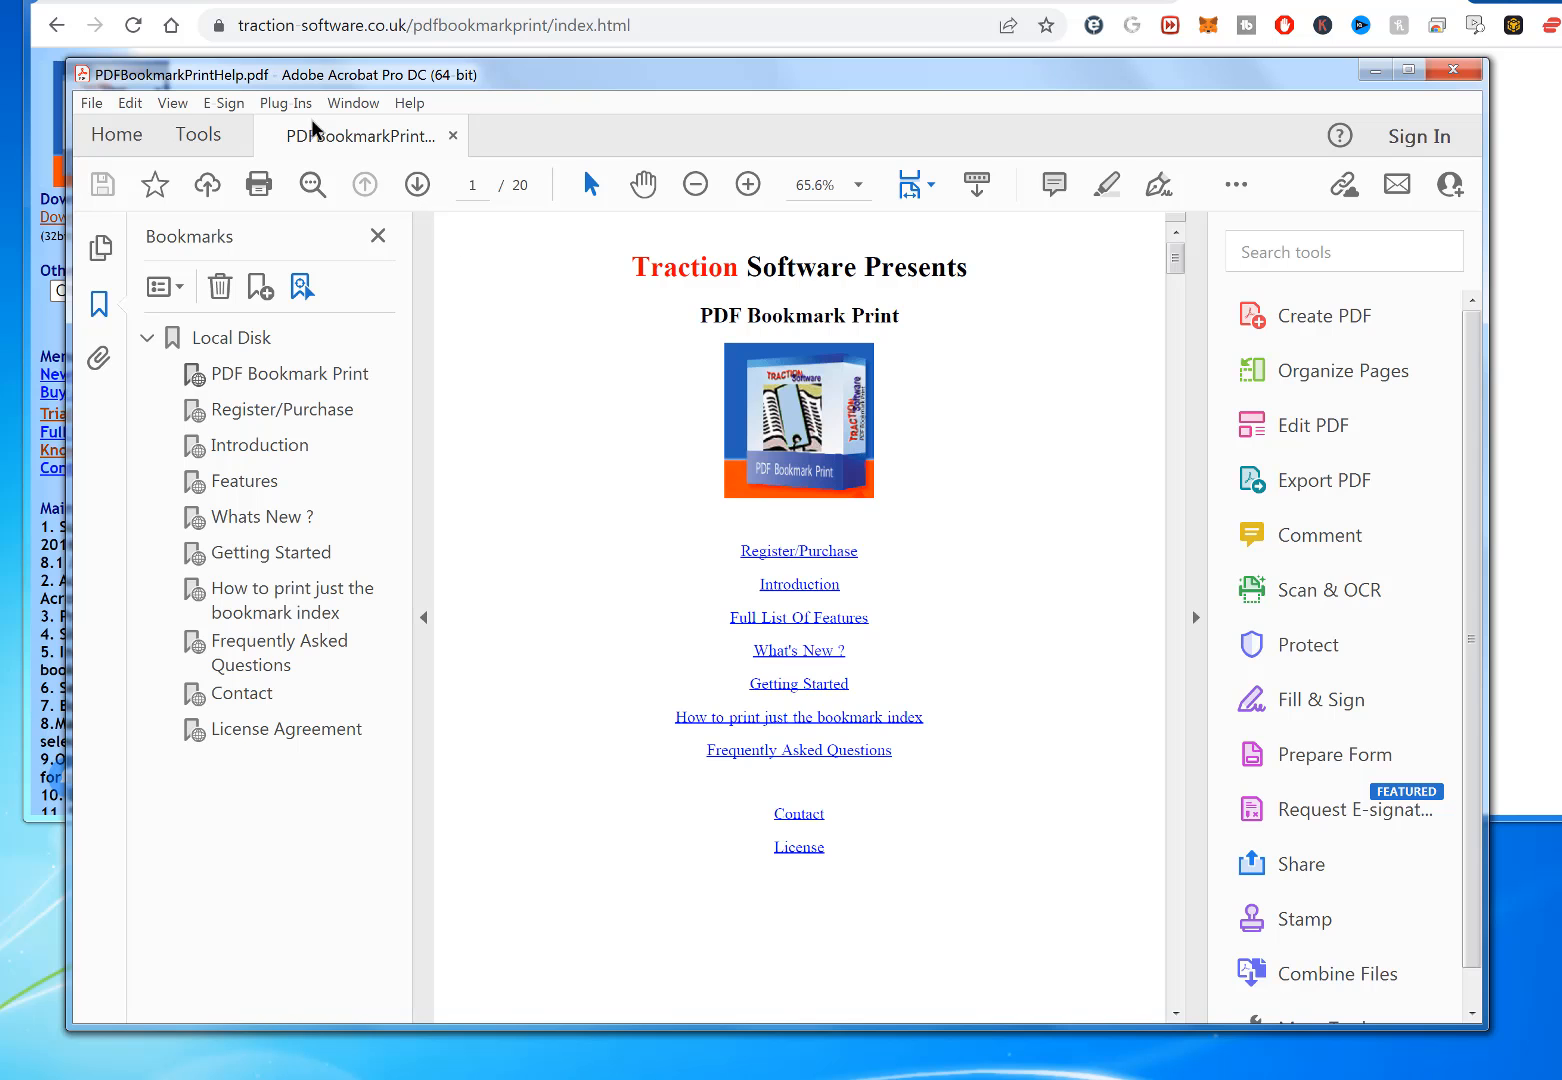
# Step: Launch Bookmark Print from the Plug Ins menu to list the ten bookmarks
pyautogui.click(284, 102)
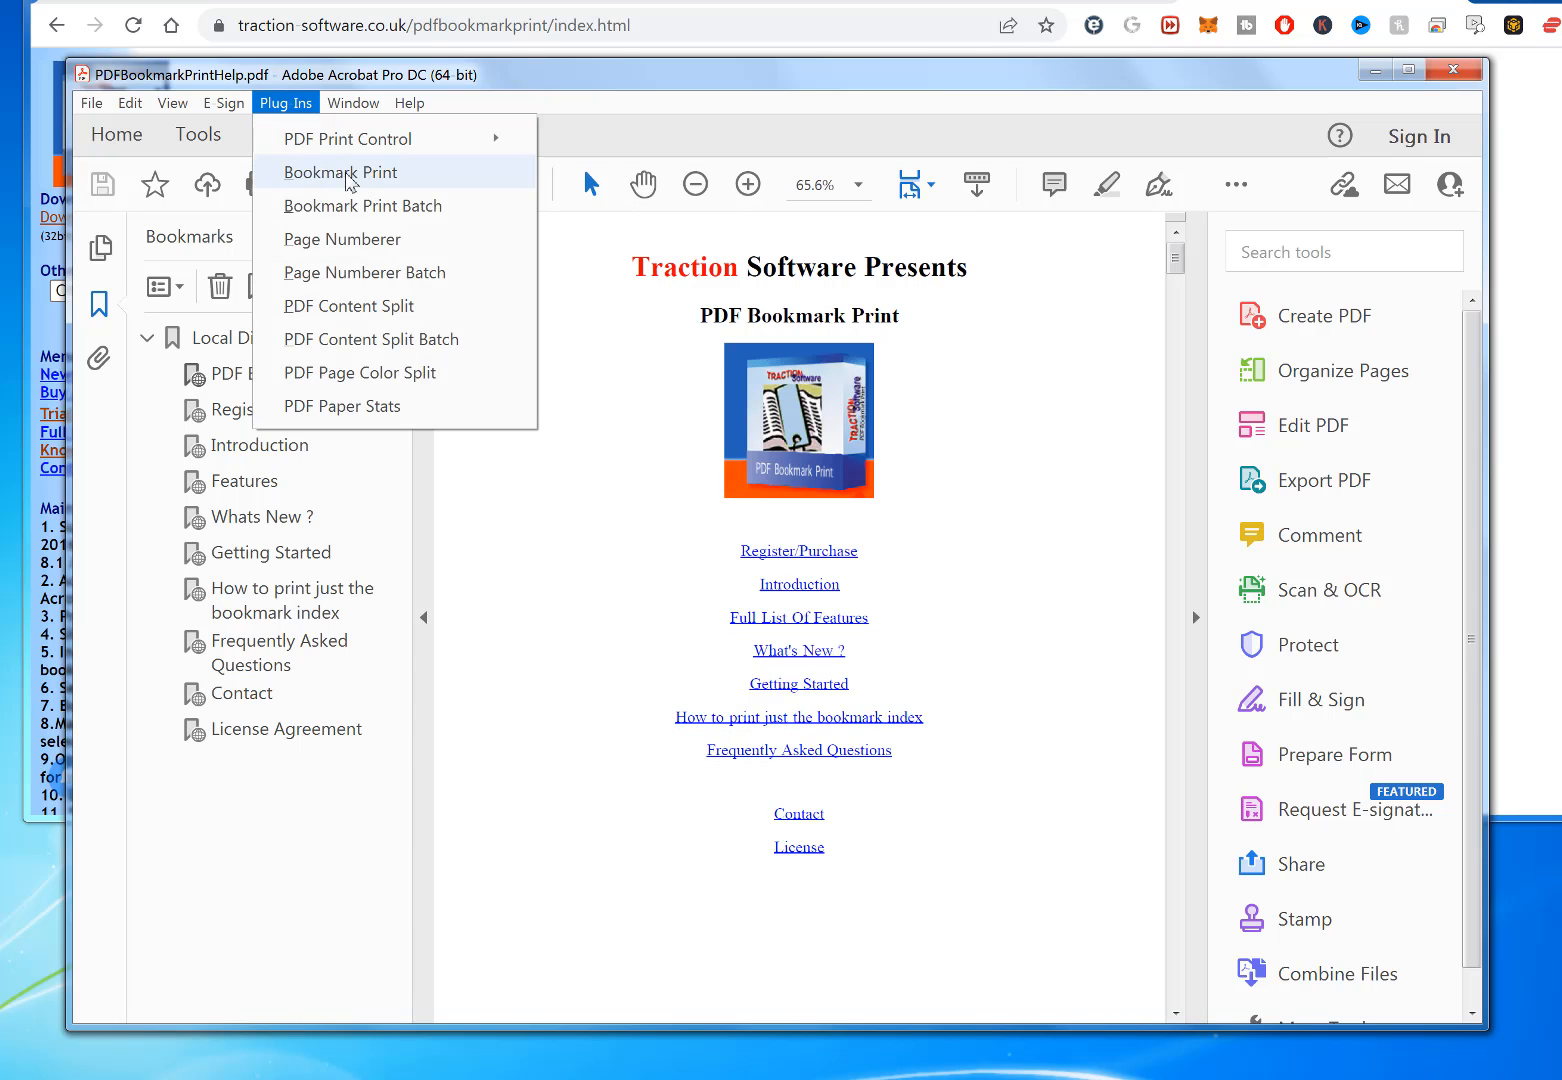
pyautogui.click(340, 172)
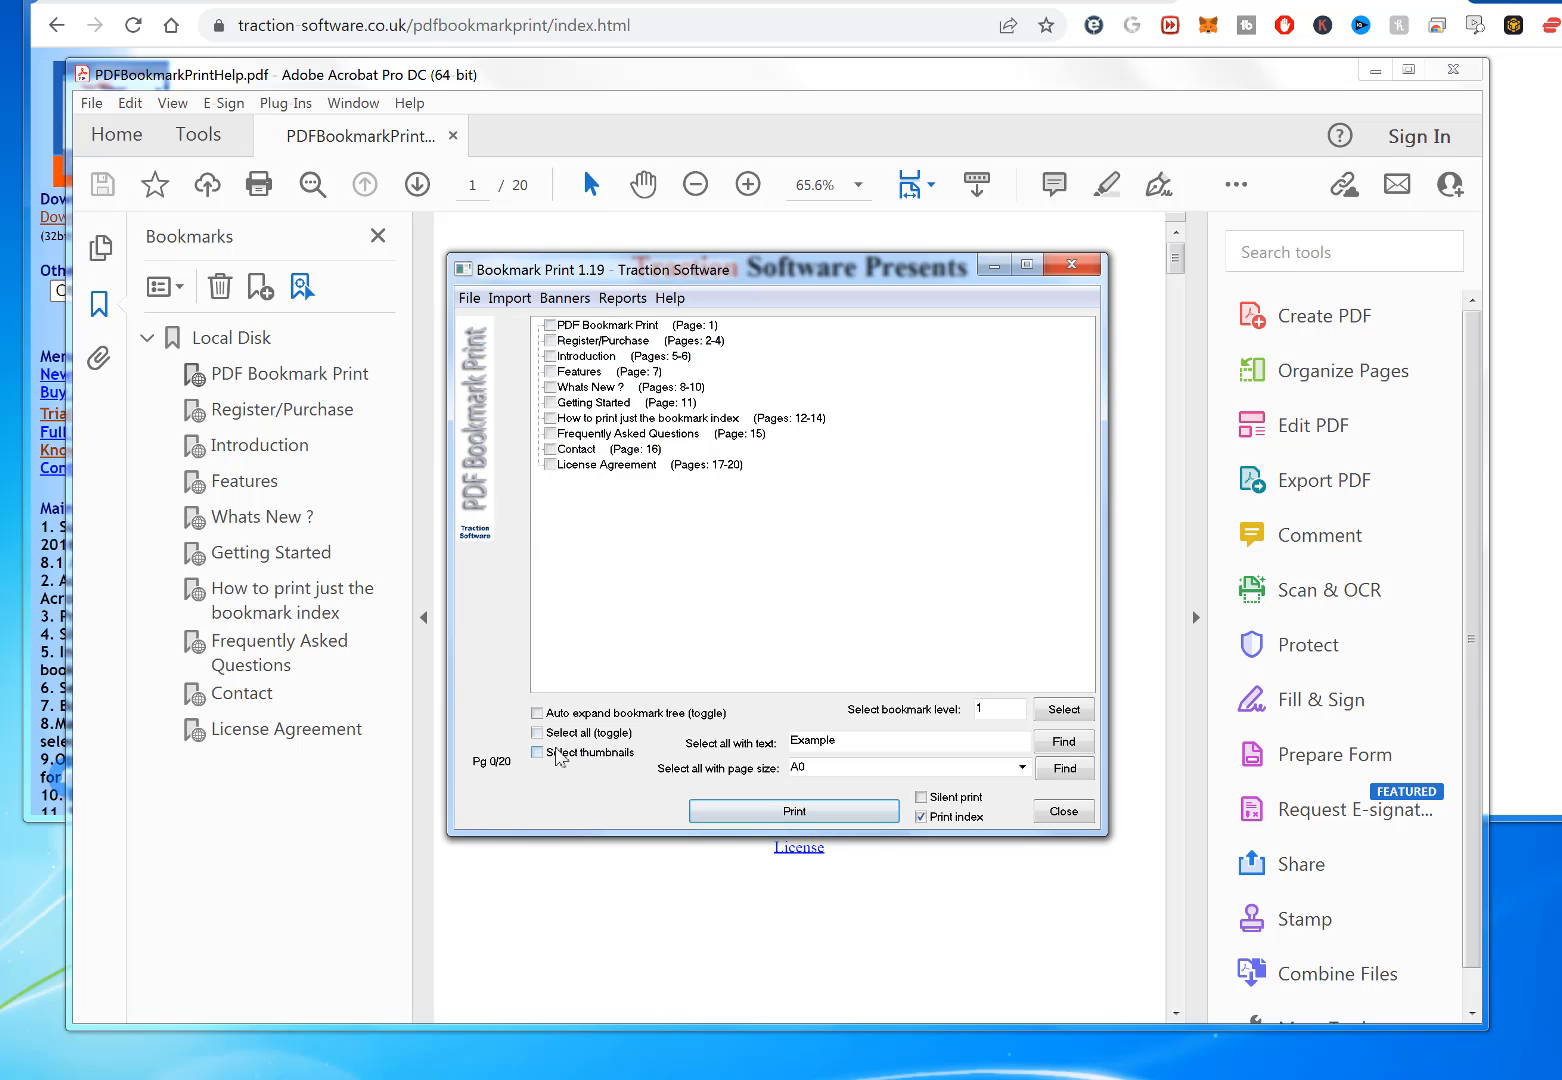
# Step: Tick all ten bookmarks and choose to export the selected names to a CSV file
pyautogui.click(536, 732)
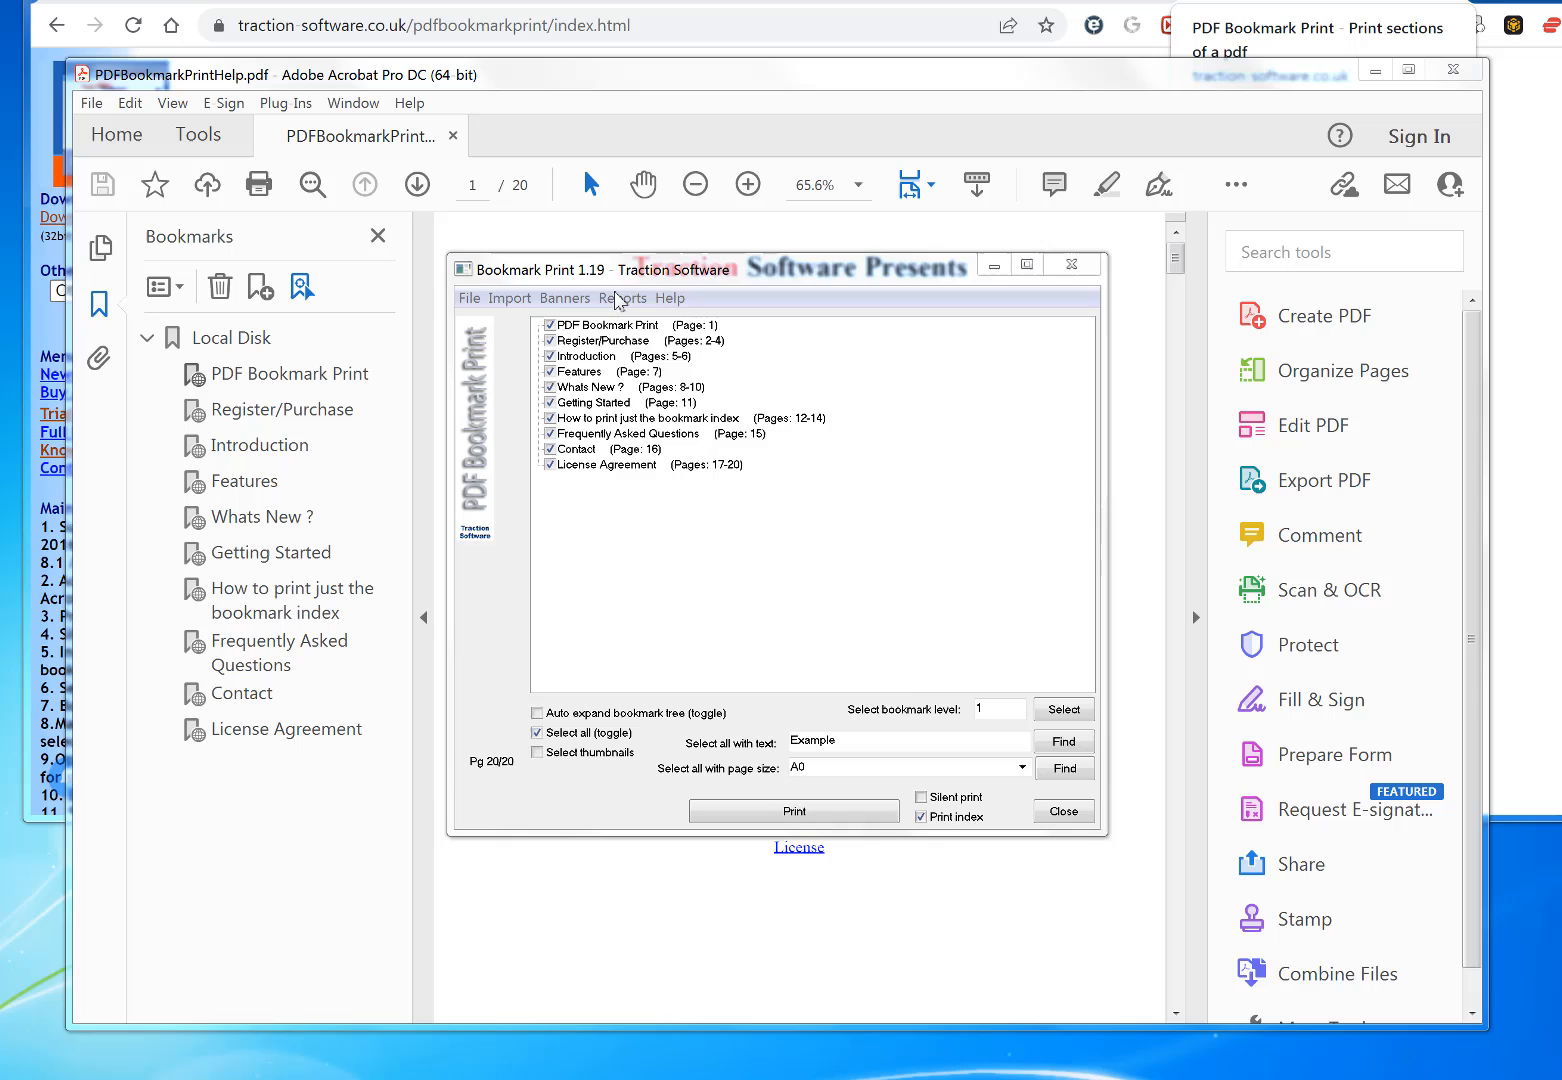
pyautogui.click(622, 298)
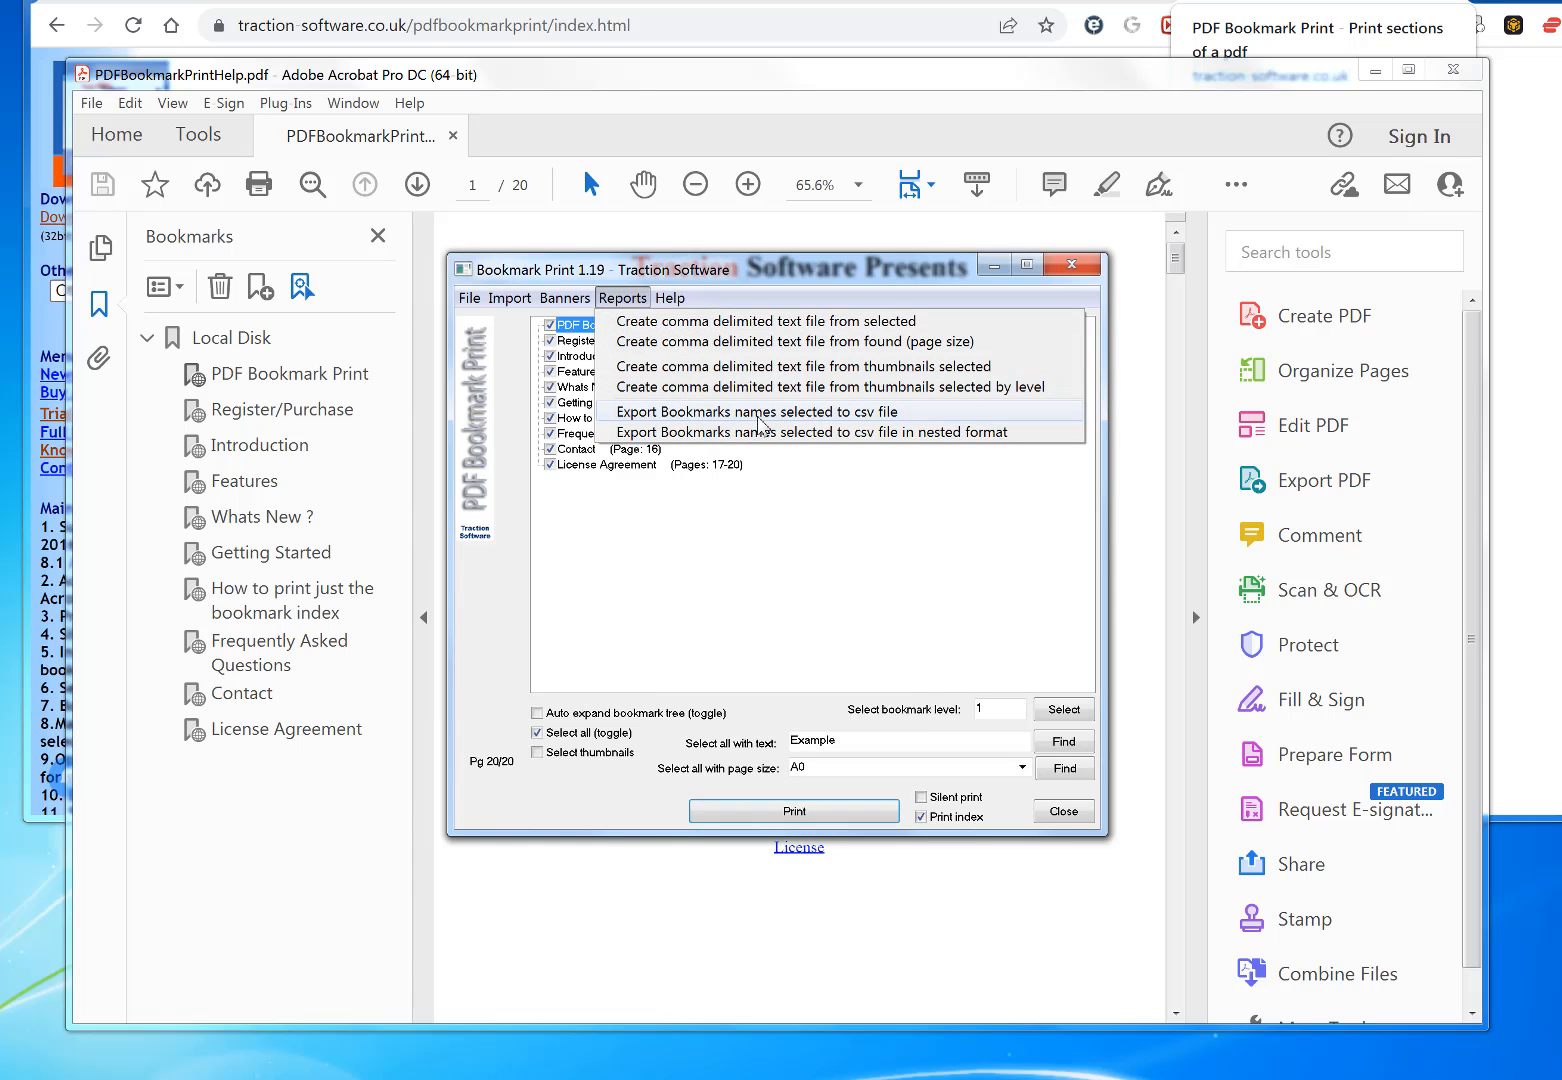
pyautogui.click(756, 412)
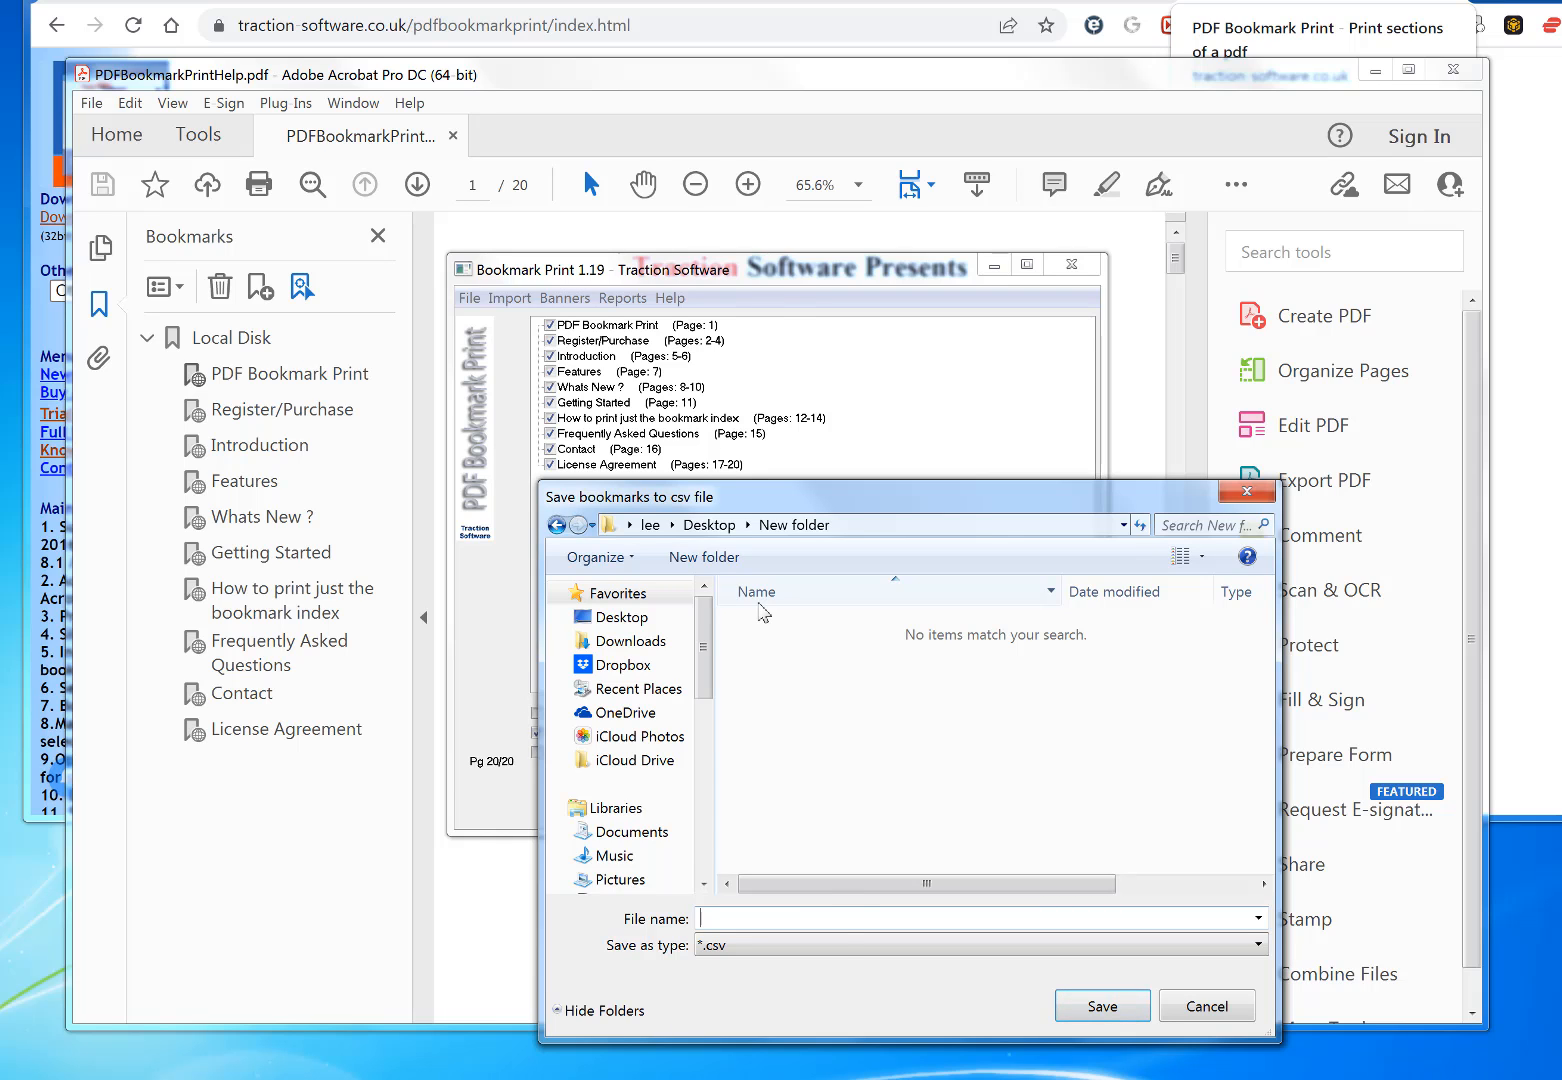
# Step: Save the export as bookmarks.csv in the New folder and dismiss the Done message
pyautogui.write('bookmarks')
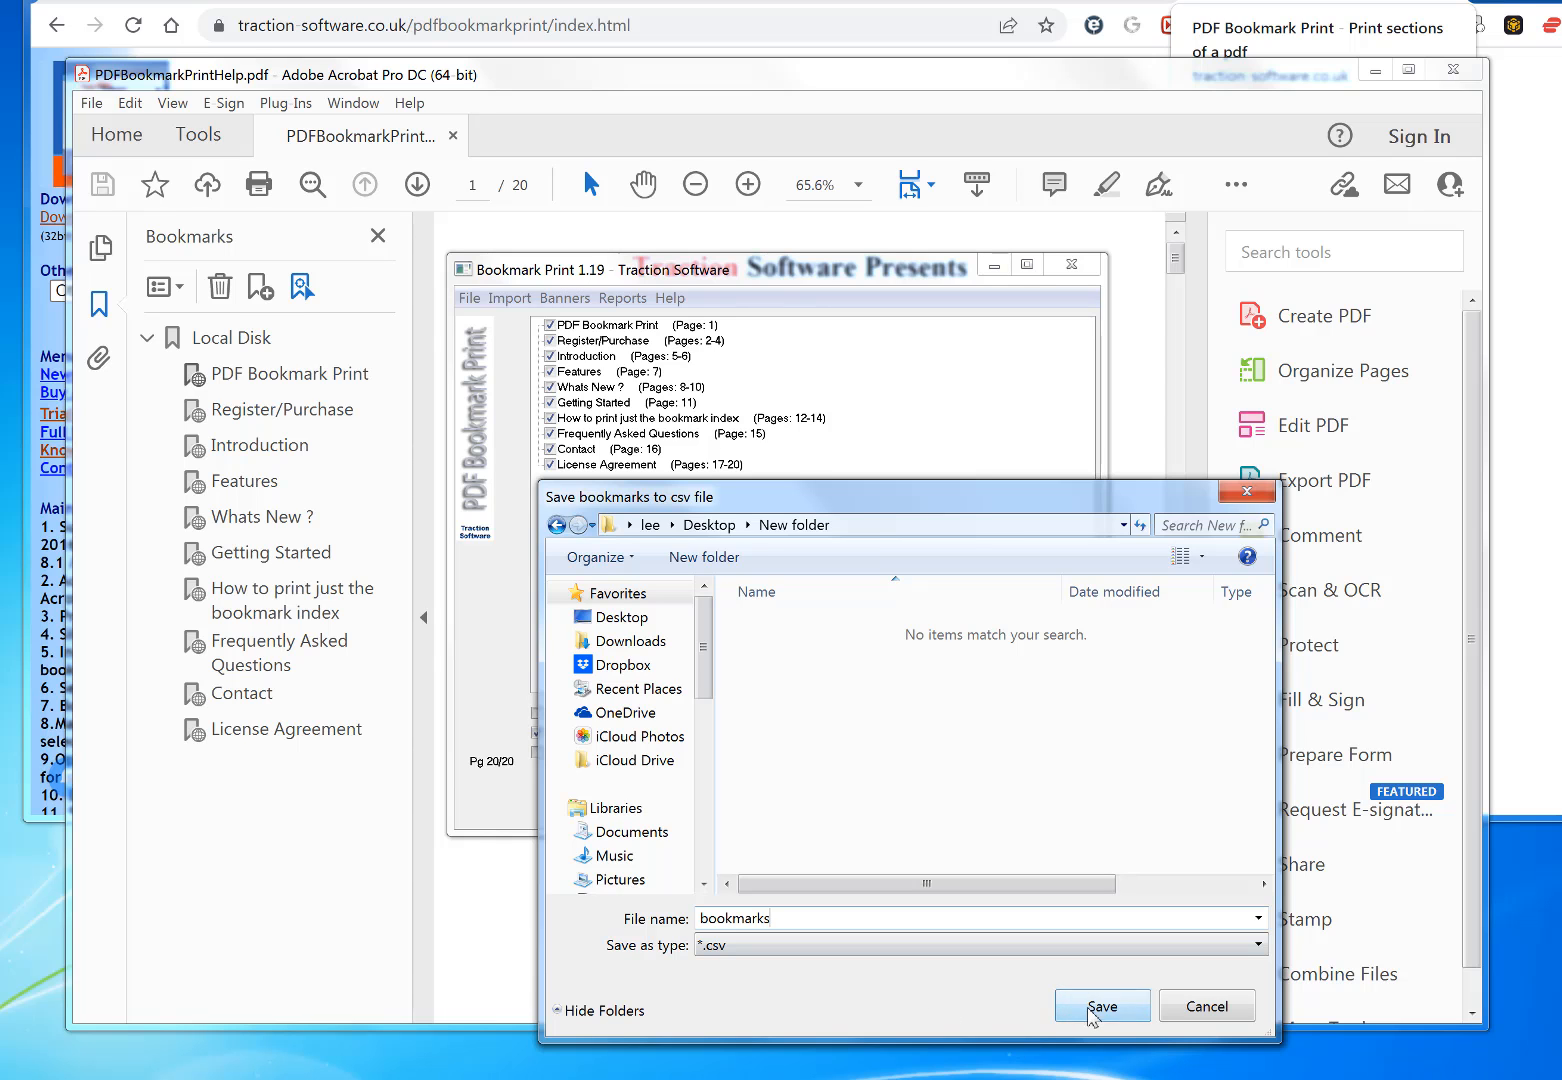
pyautogui.click(1100, 1006)
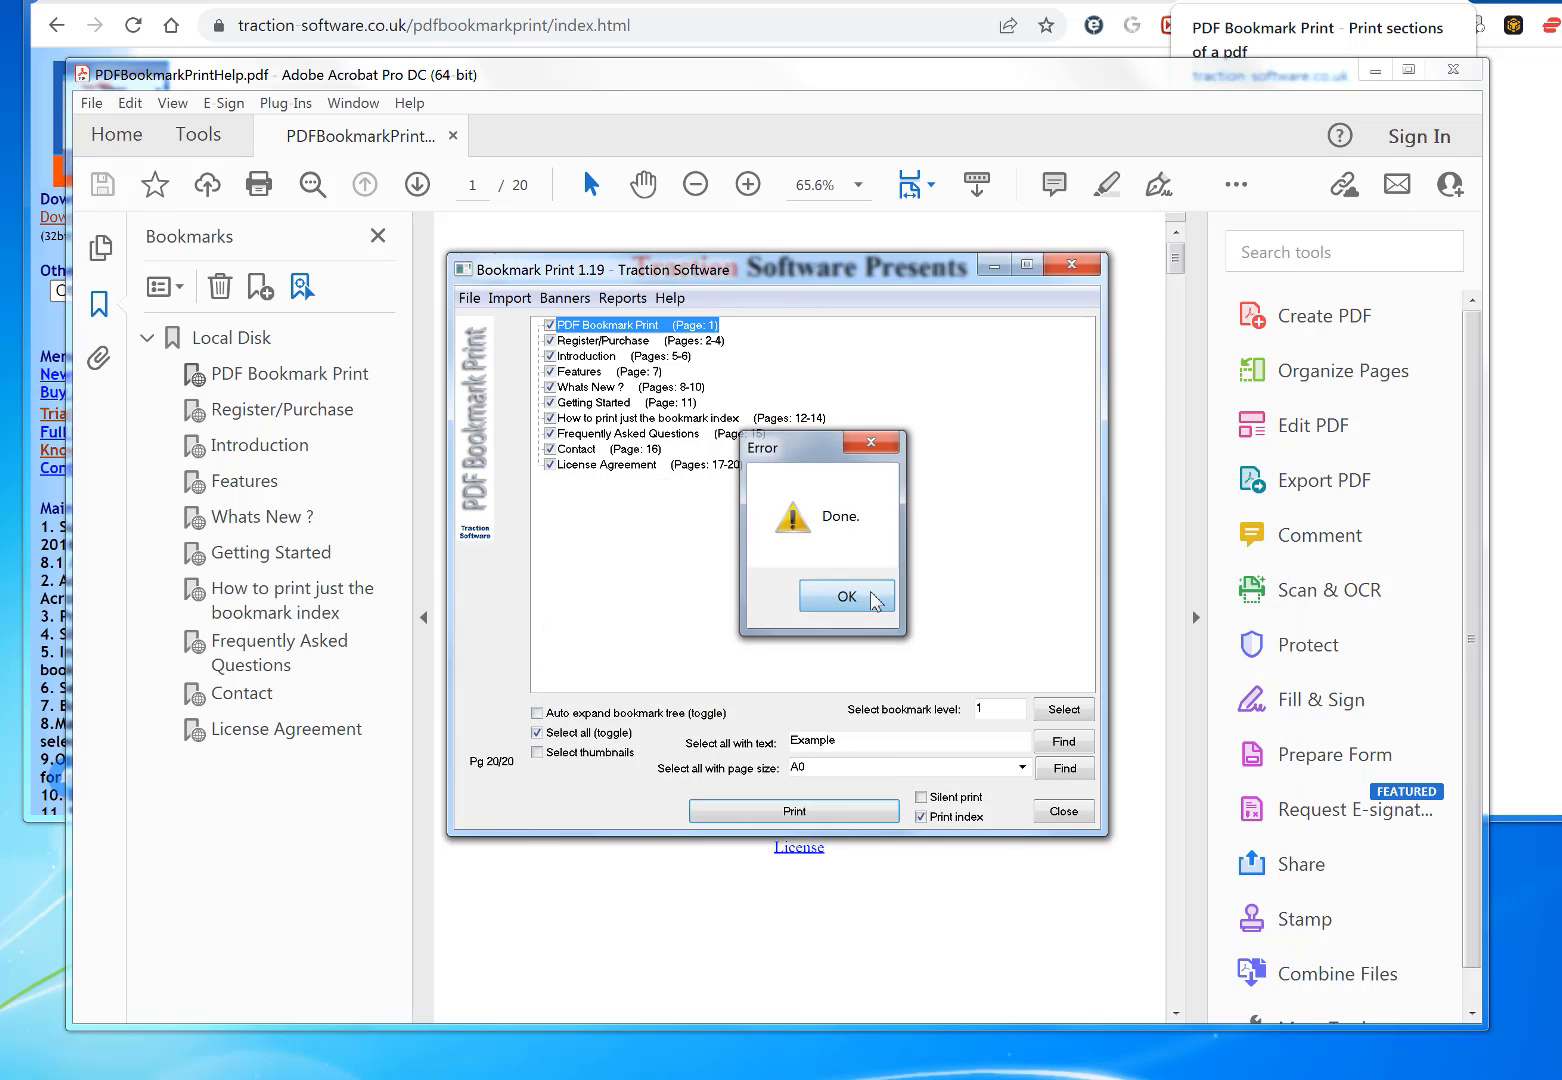
pyautogui.click(846, 596)
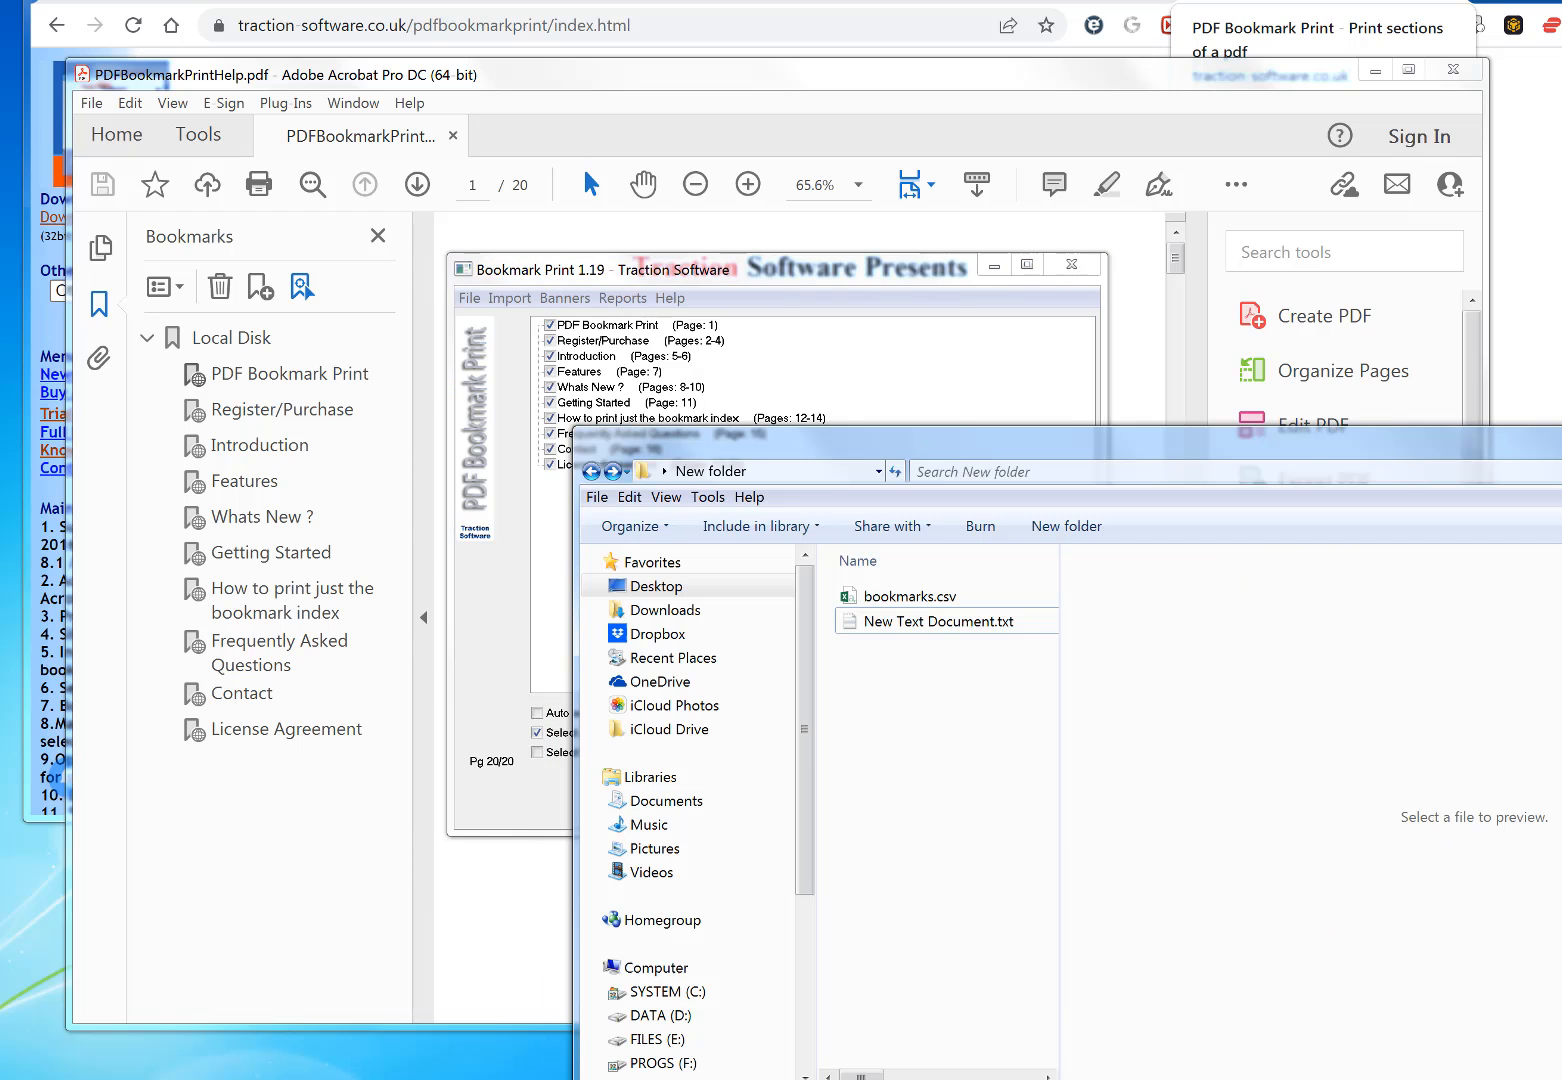
# Step: Open bookmarks.csv from Explorer so it launches in Excel
pyautogui.click(908, 596)
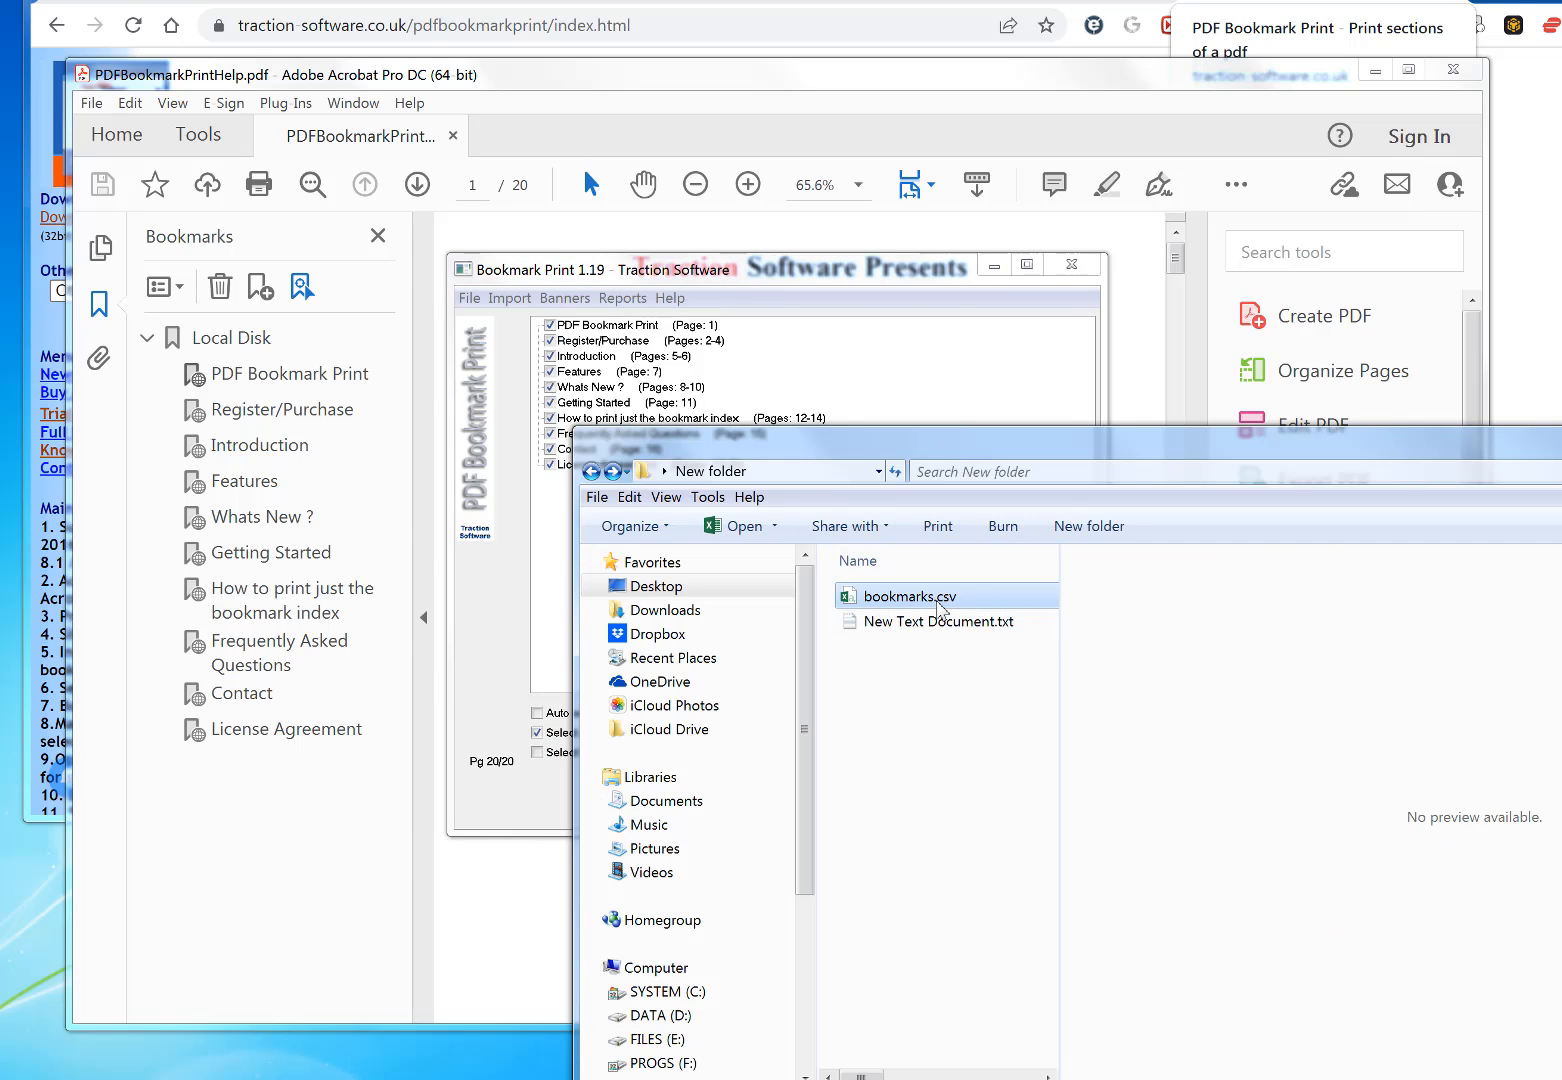
pyautogui.doubleClick(906, 596)
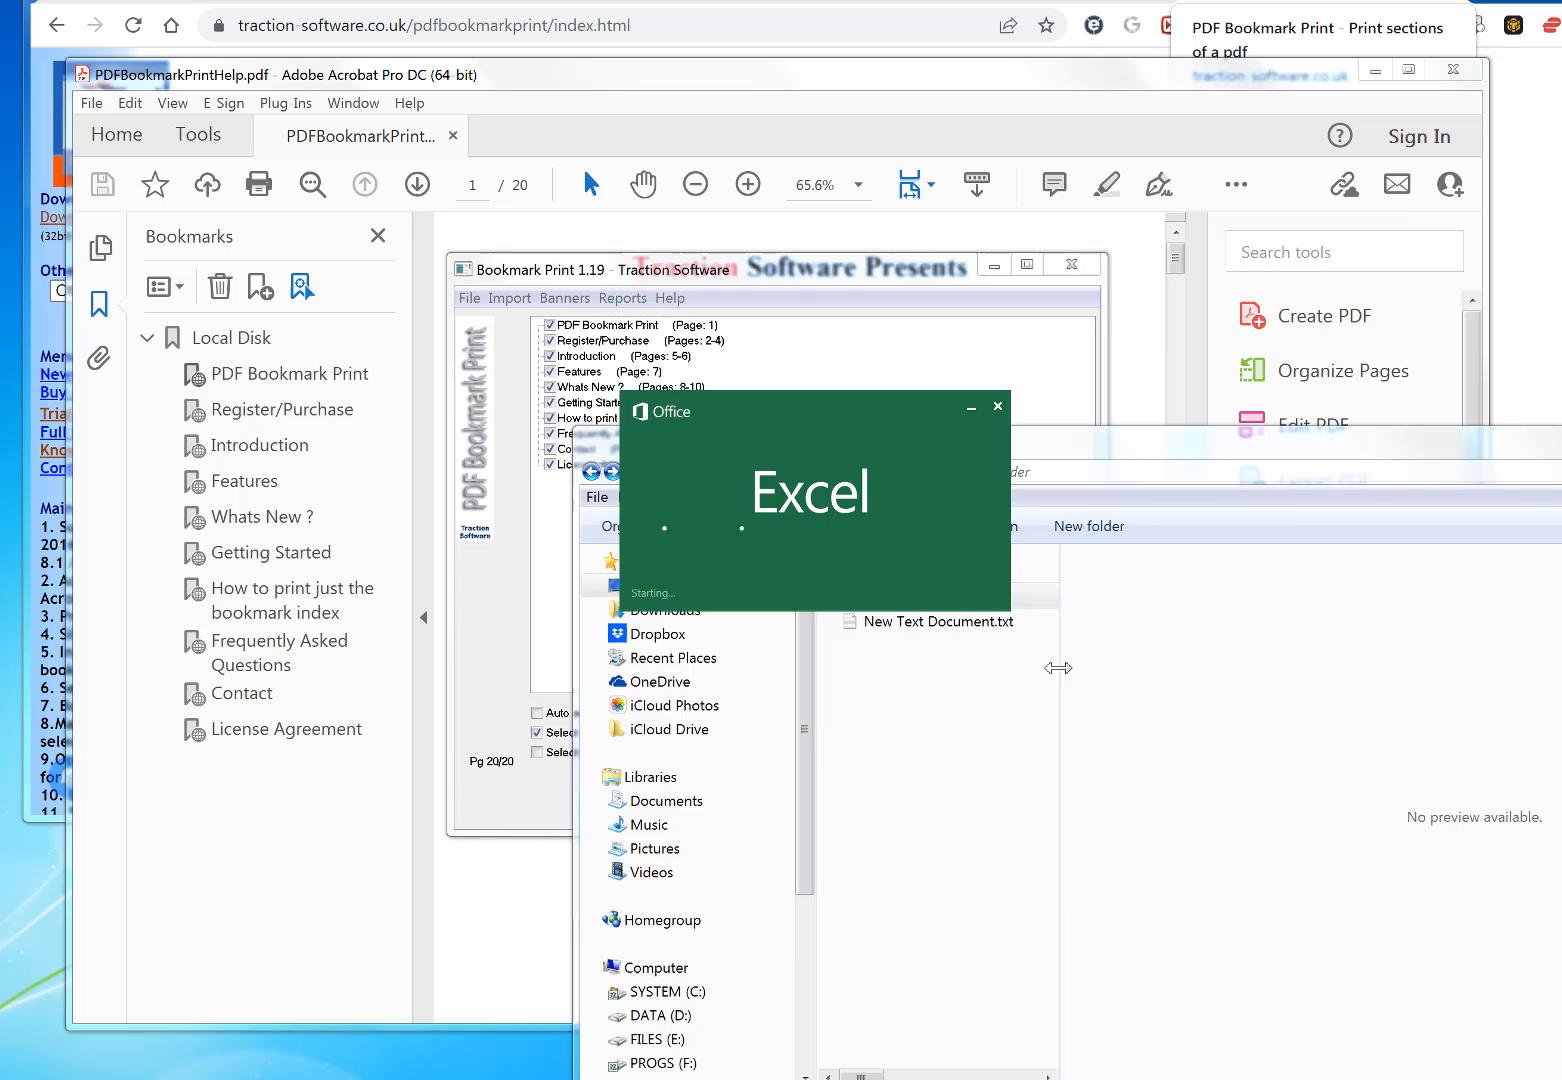